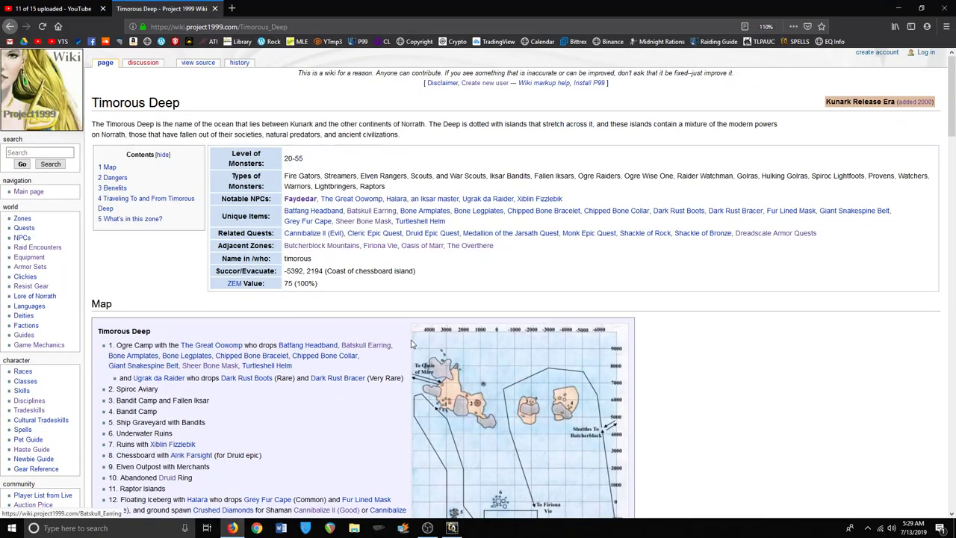
Follow The Great Oowomp link from Timorous Deep's Notable NPCs row
scroll("down", 3)
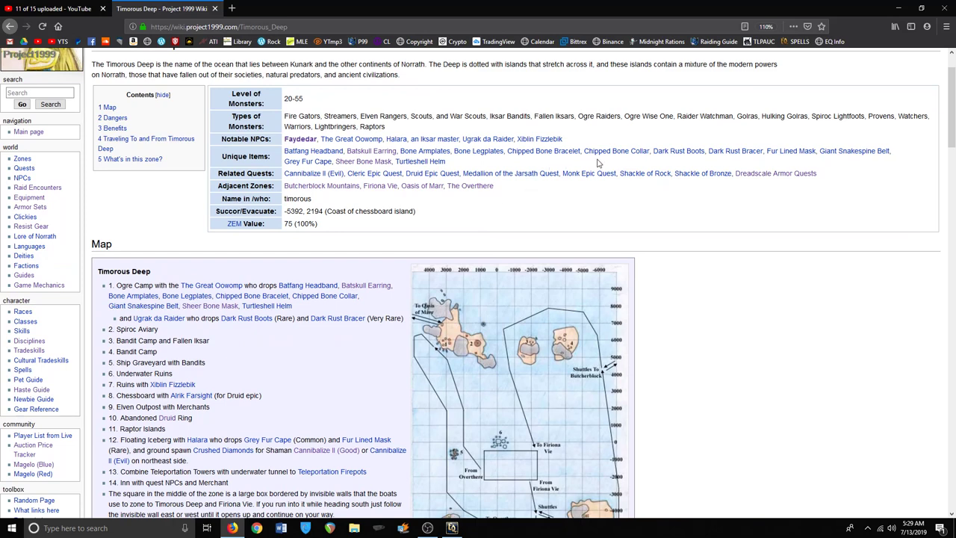
left_click(351, 139)
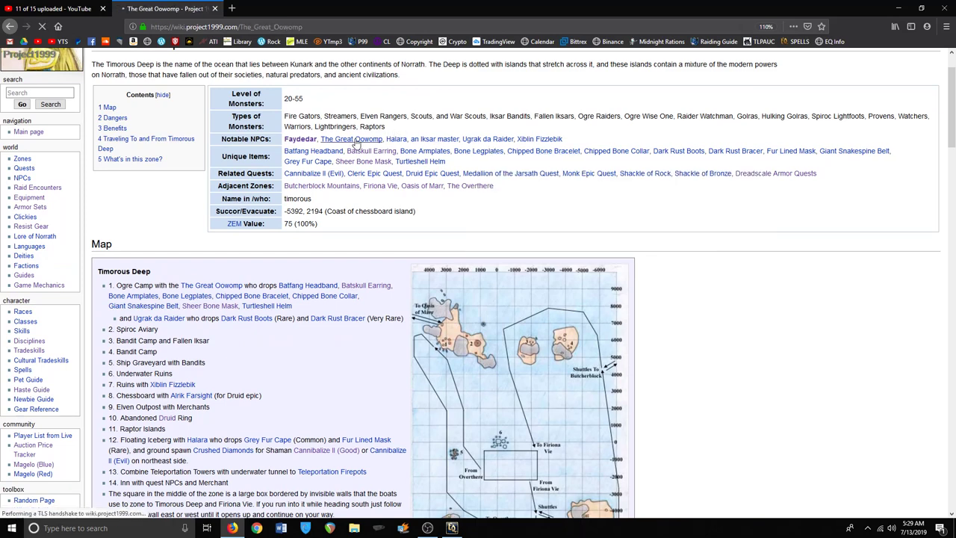
View The Great Oowomp's page: level 34 shaman, ogre island spawn, Chipped Bone Collar loot
left_click(351, 138)
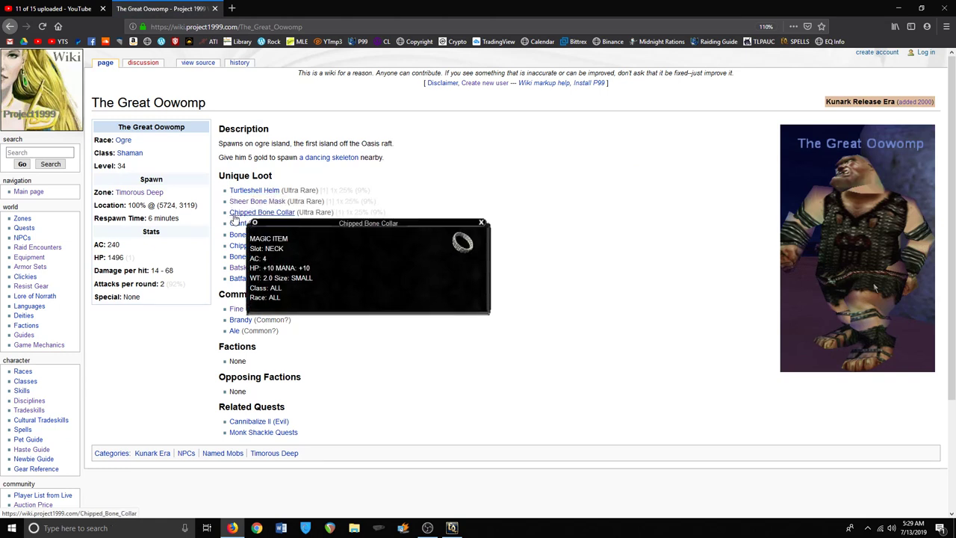
mouse_move(264, 224)
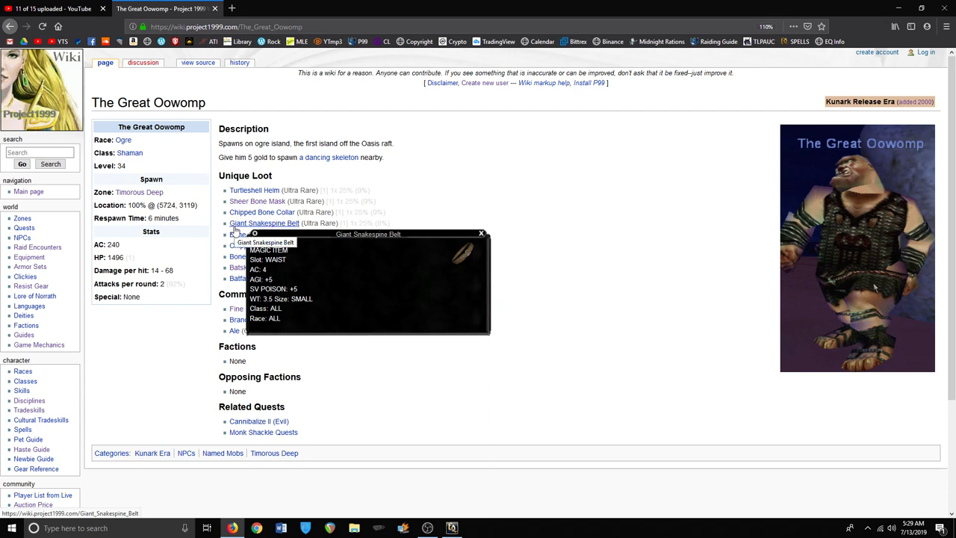
mouse_move(254, 234)
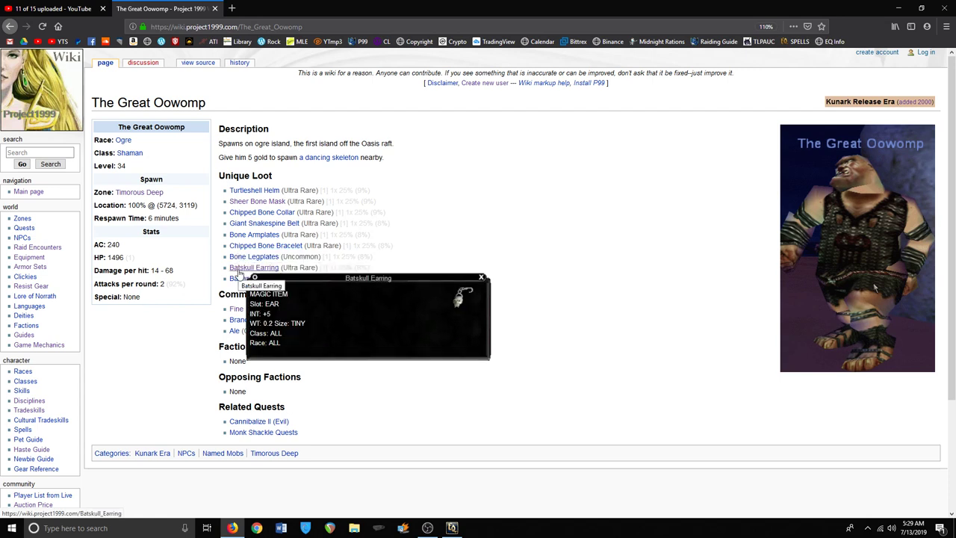
mouse_move(259, 278)
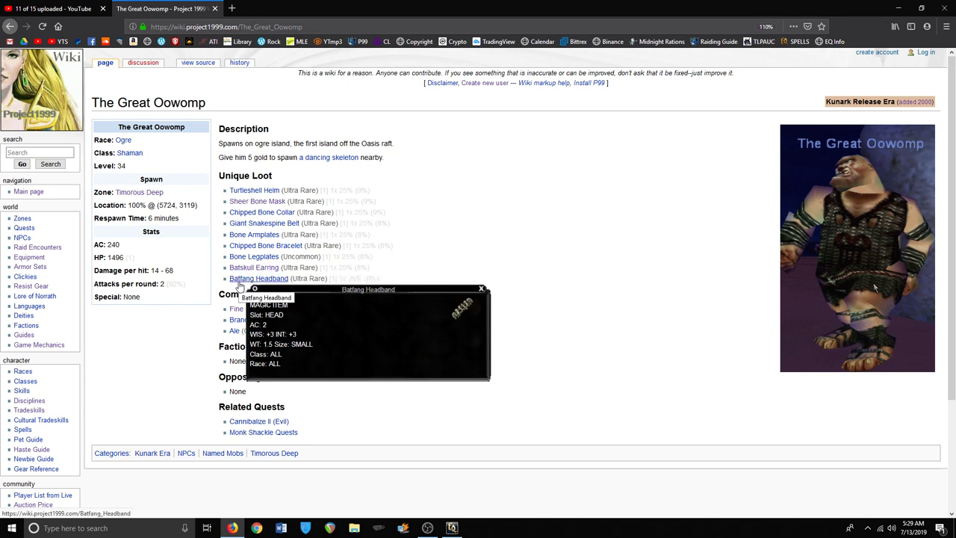
mouse_move(153, 322)
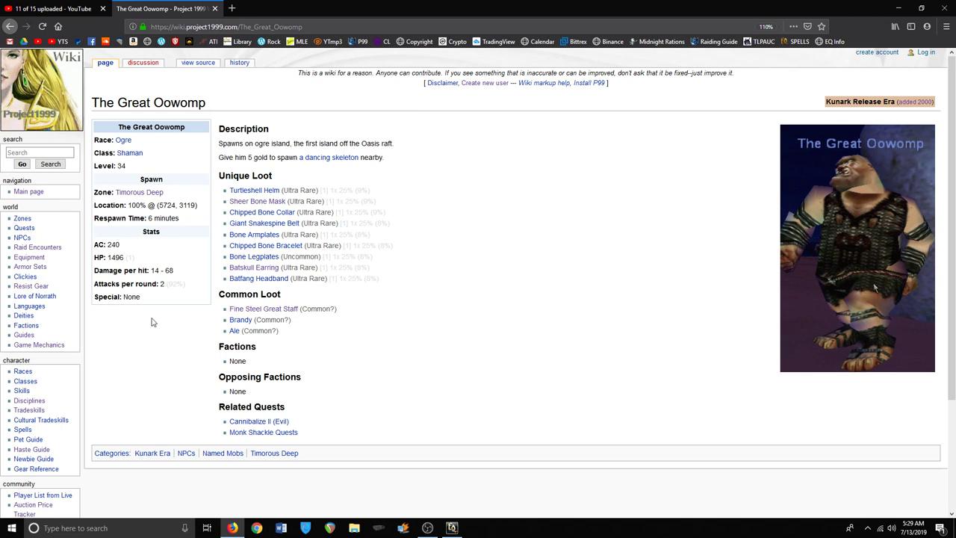
left_click(451, 528)
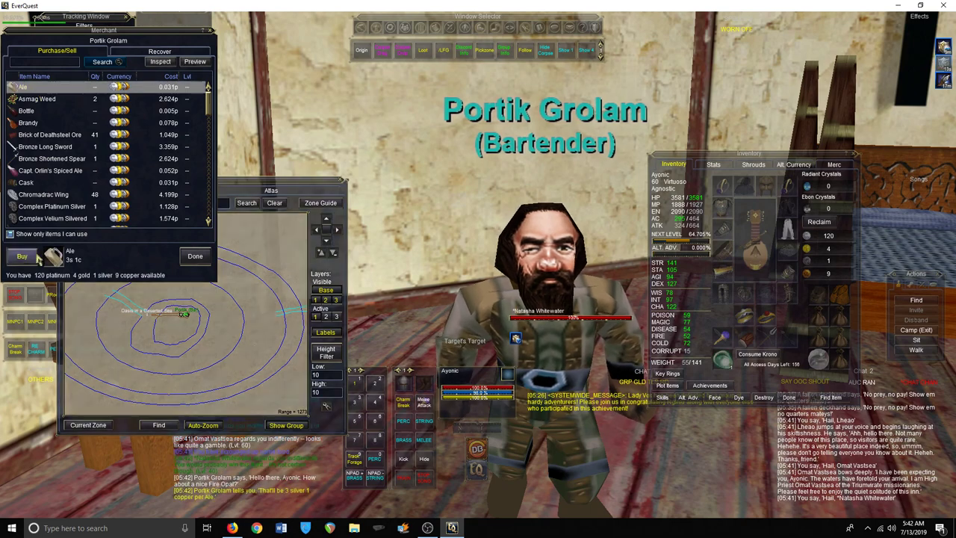
Buy an Ale from bartender Portik Grolam for 3 silver 1 copper
left_click(22, 255)
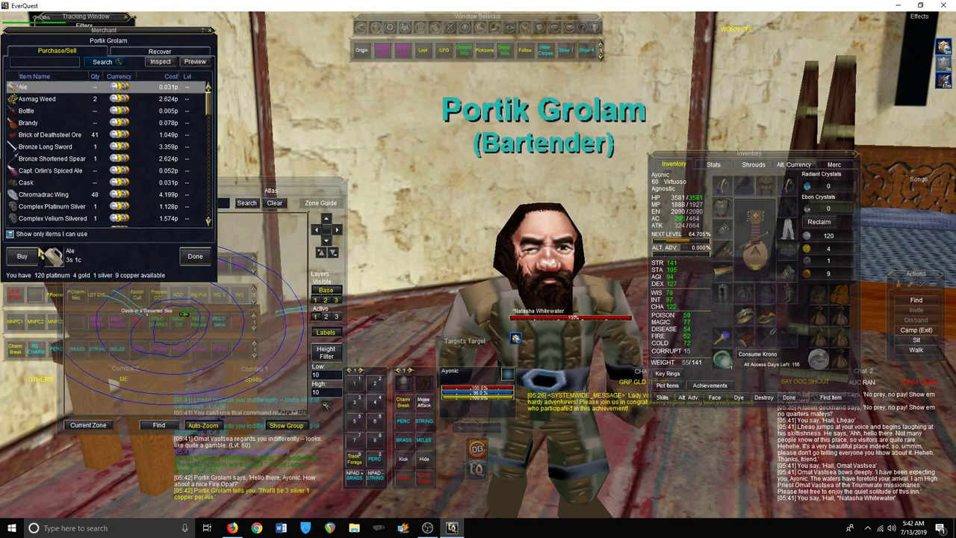
left_click(22, 256)
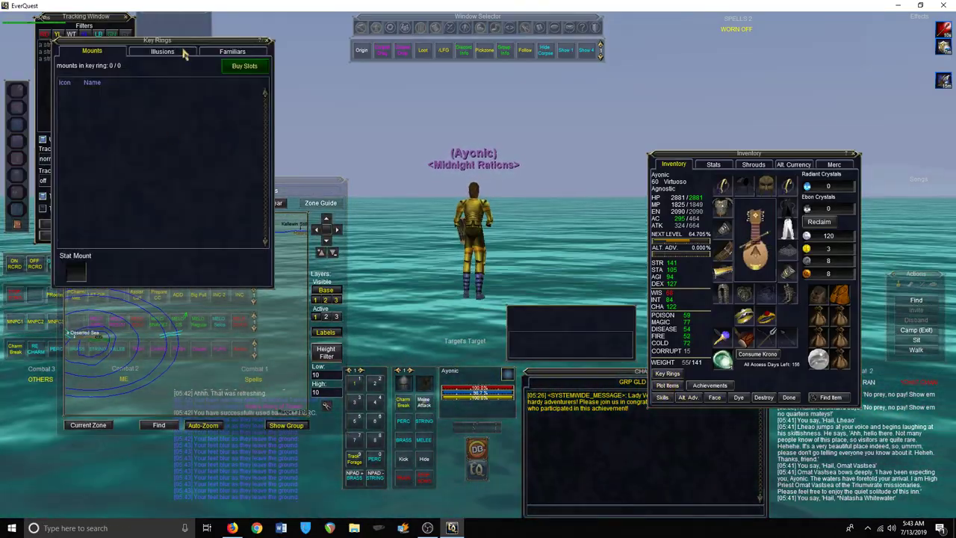
left_click(162, 50)
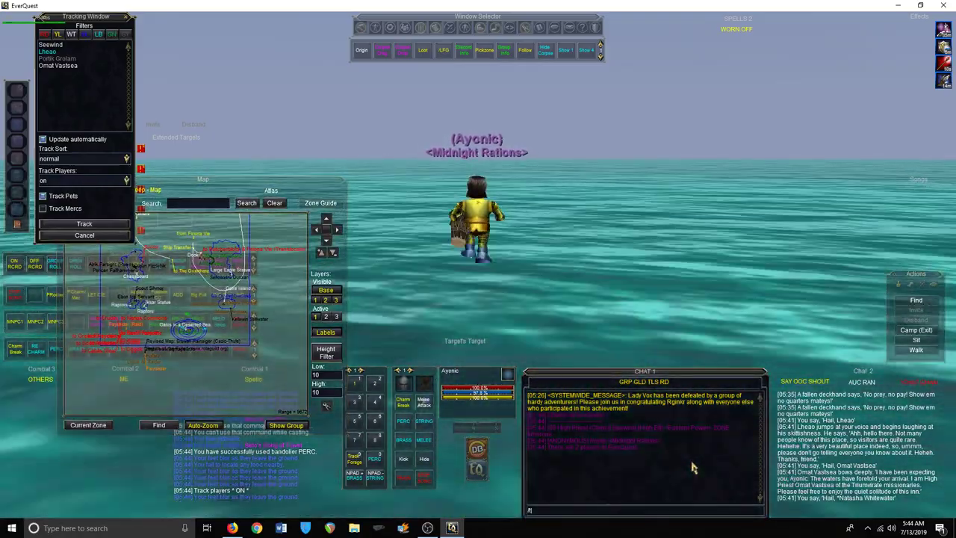
type("/tell seewin")
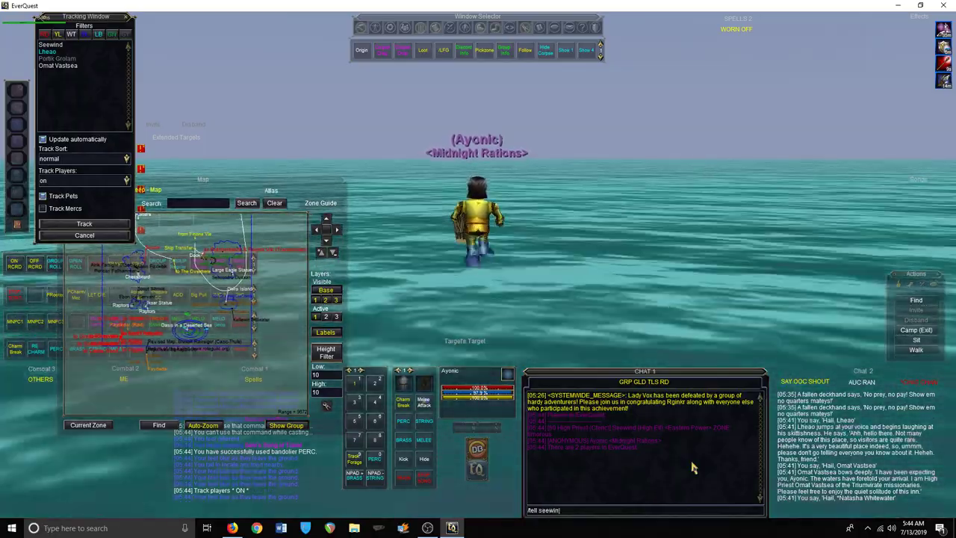